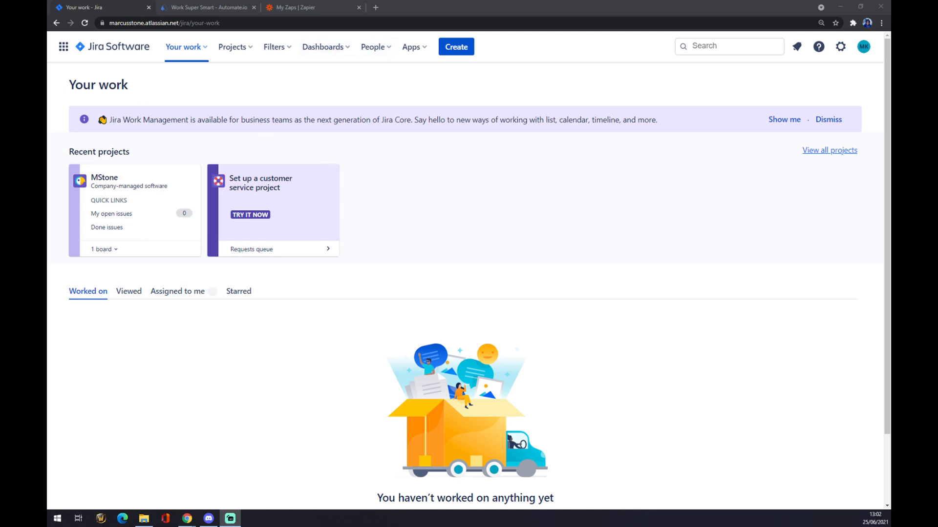
Go to Find new apps from the Jira Apps menu.
click(412, 47)
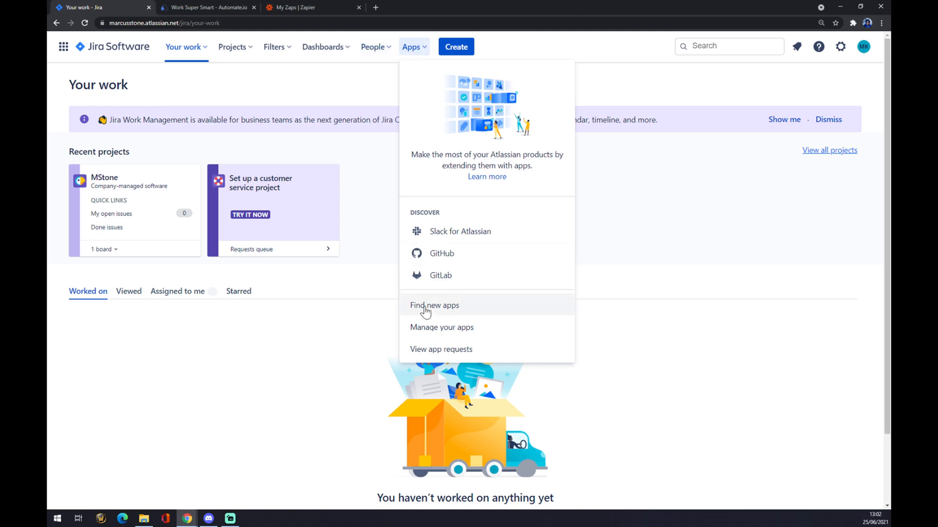
click(434, 305)
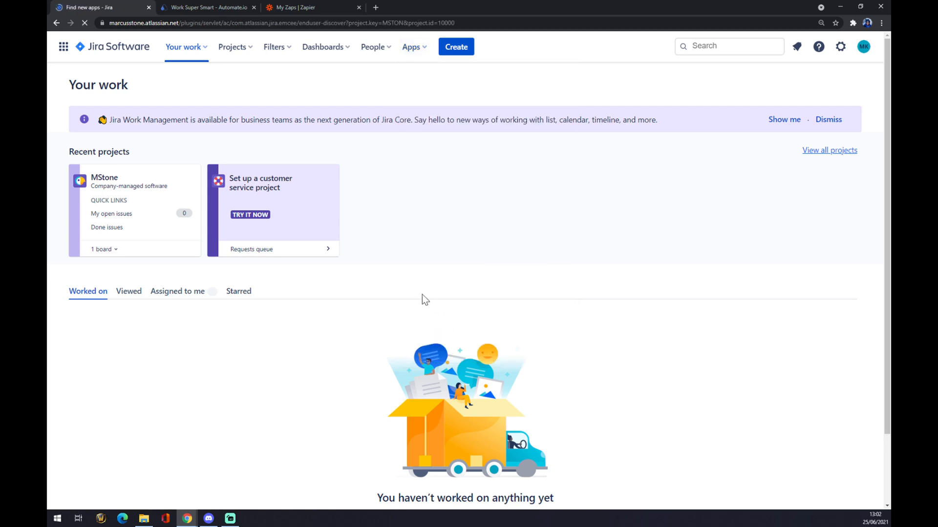
Browse down the marketplace list and open the Slack Integration+ for Jira listing.
click(412, 47)
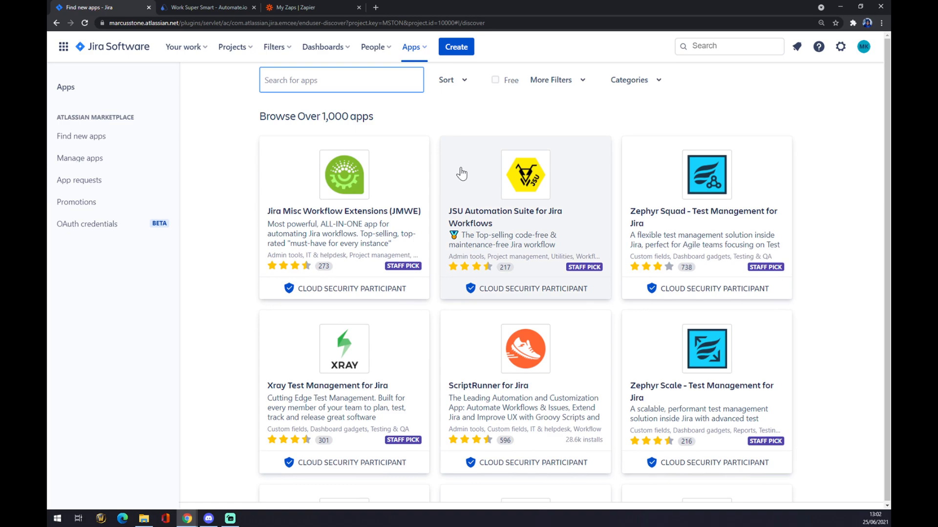
scroll(down, 3)
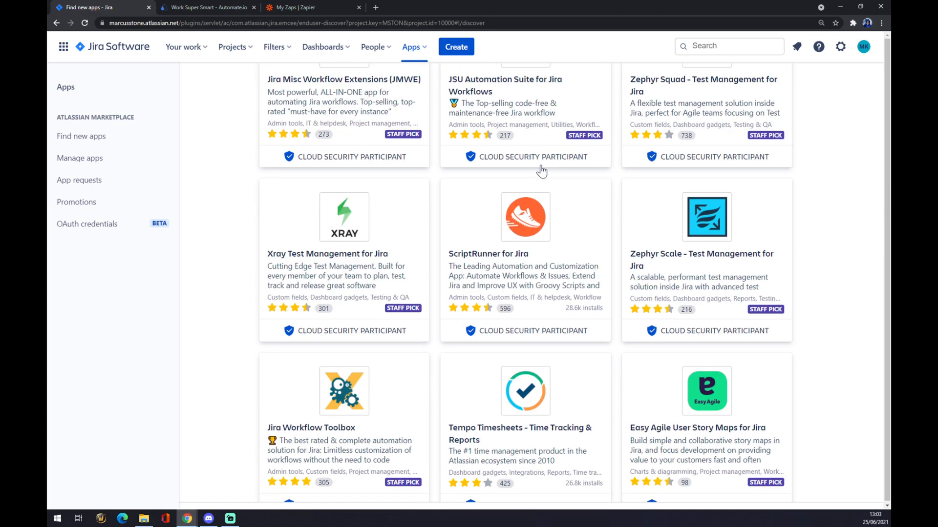
scroll(down, 3)
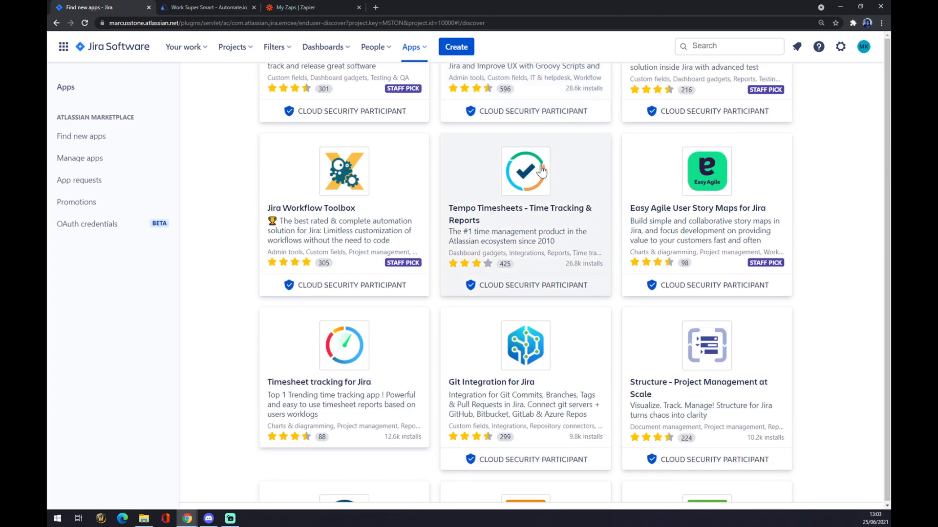
scroll(down, 3)
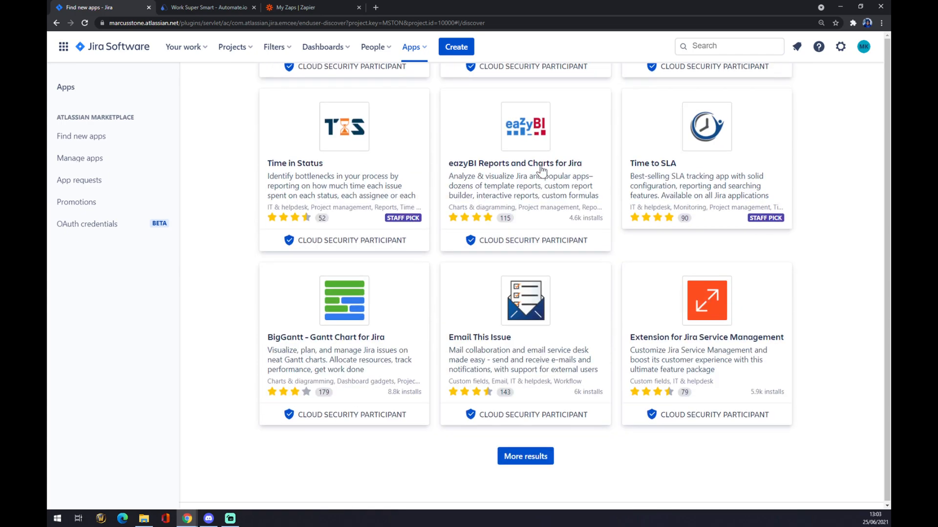
scroll(up, 3)
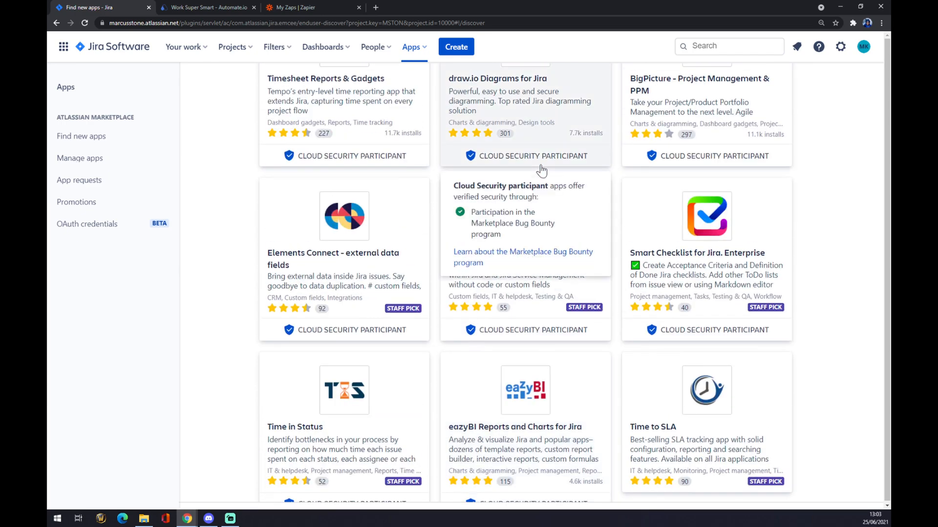
scroll(down, 3)
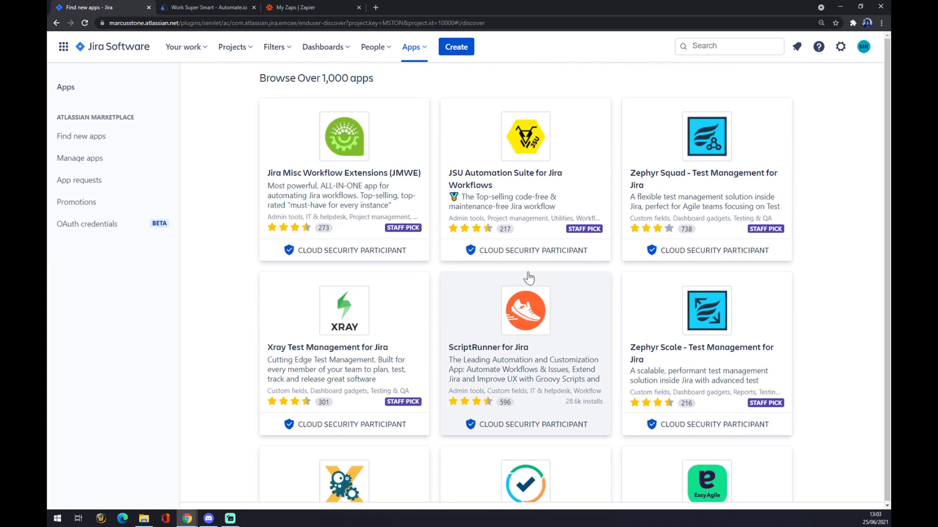
scroll(down, 3)
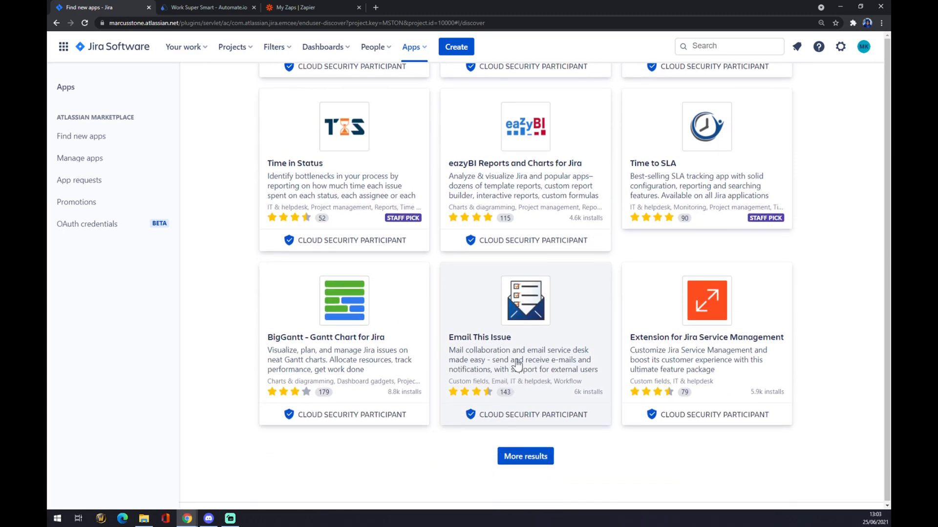
scroll(down, 3)
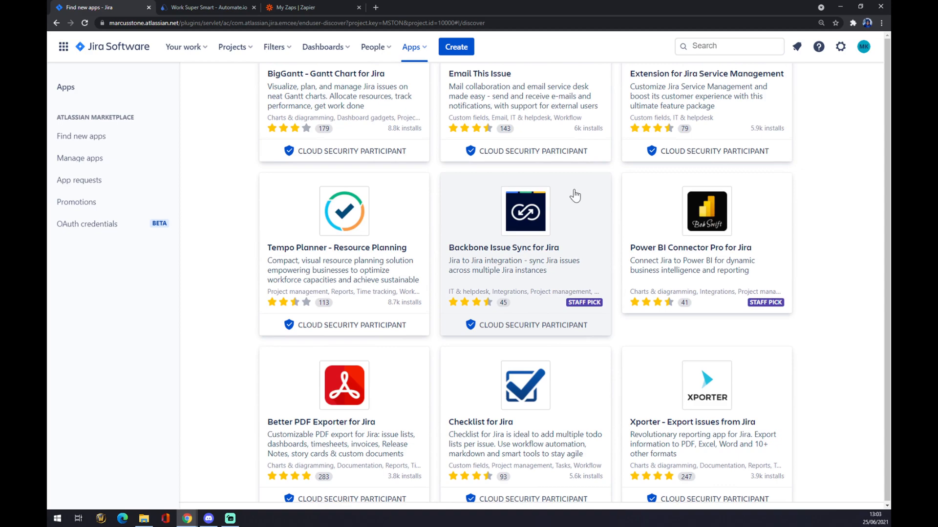
scroll(down, 3)
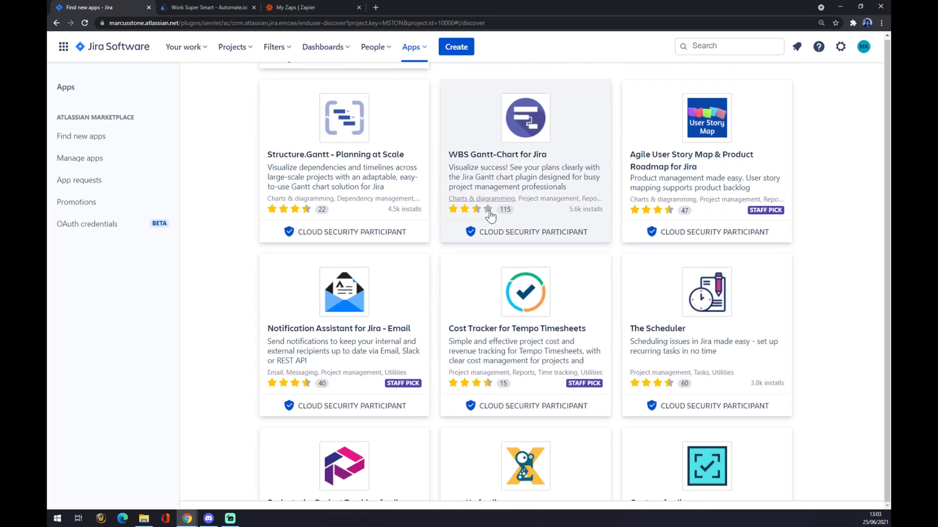
scroll(down, 3)
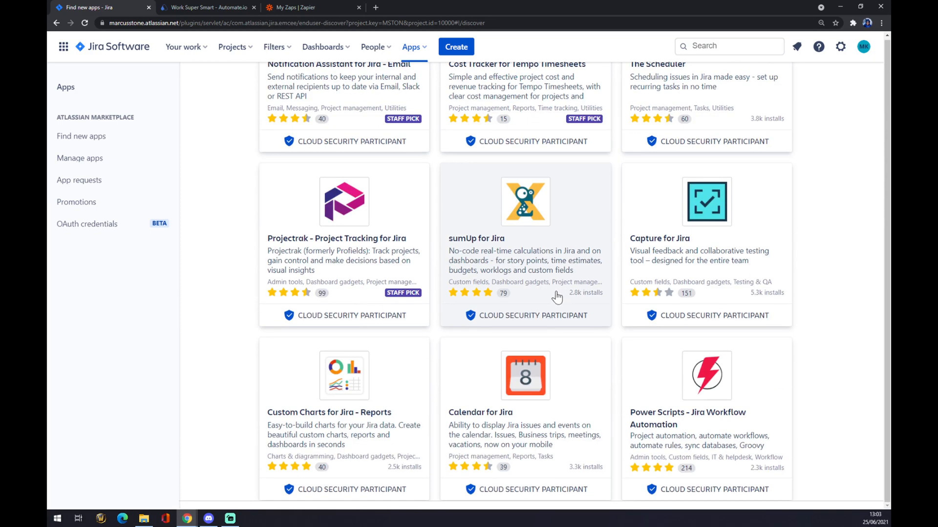
scroll(down, 3)
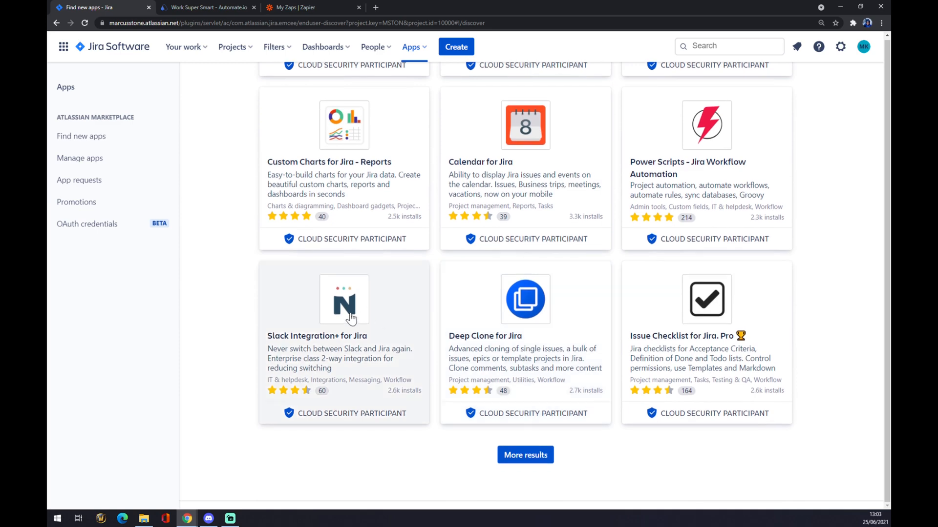
click(344, 299)
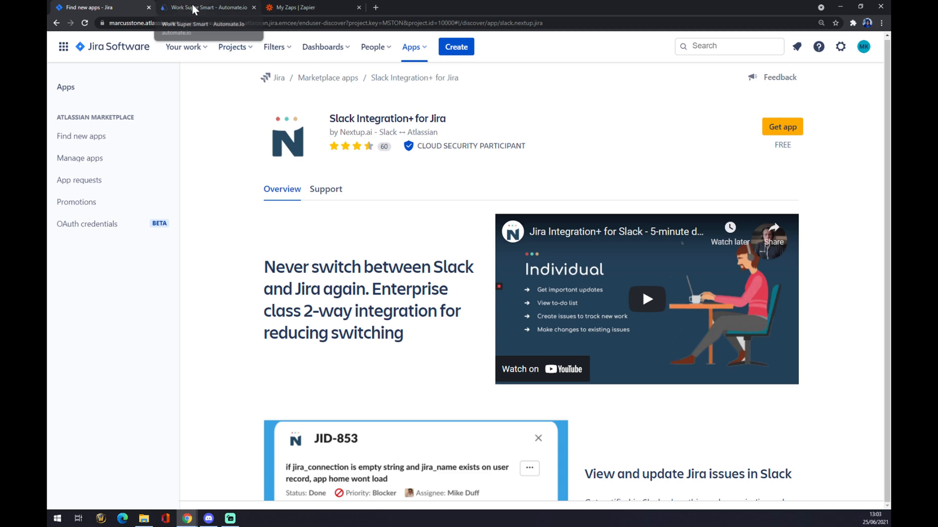
View all Automate.io integration categories, then return to the Zapier Zaps page.
click(206, 7)
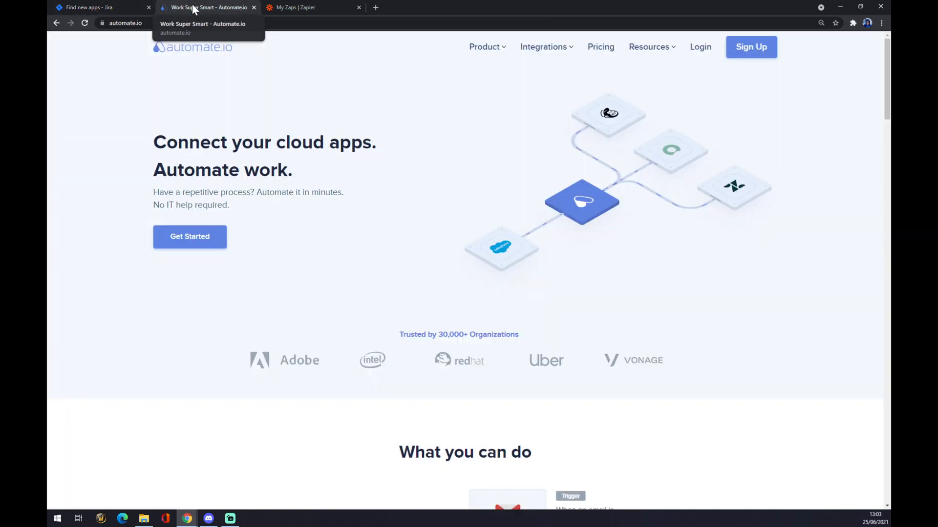
mouse_move(209, 10)
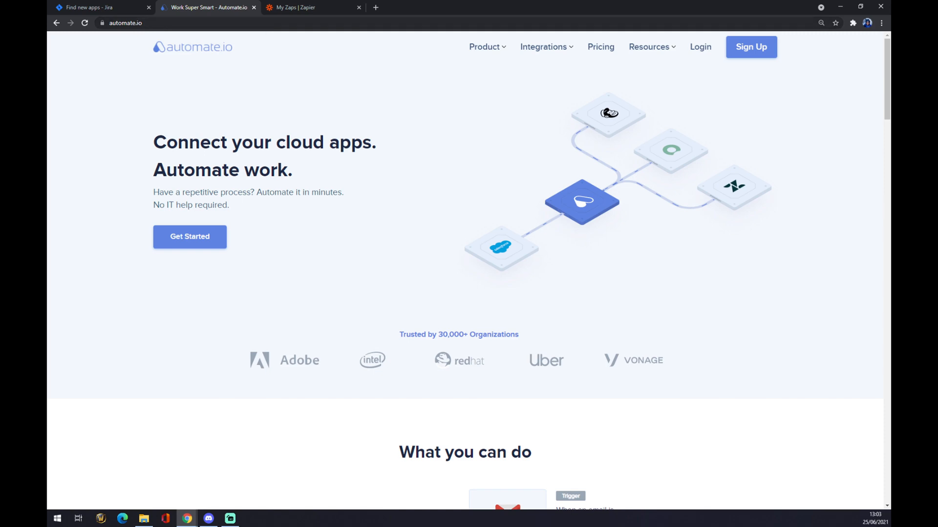
mouse_move(410, 155)
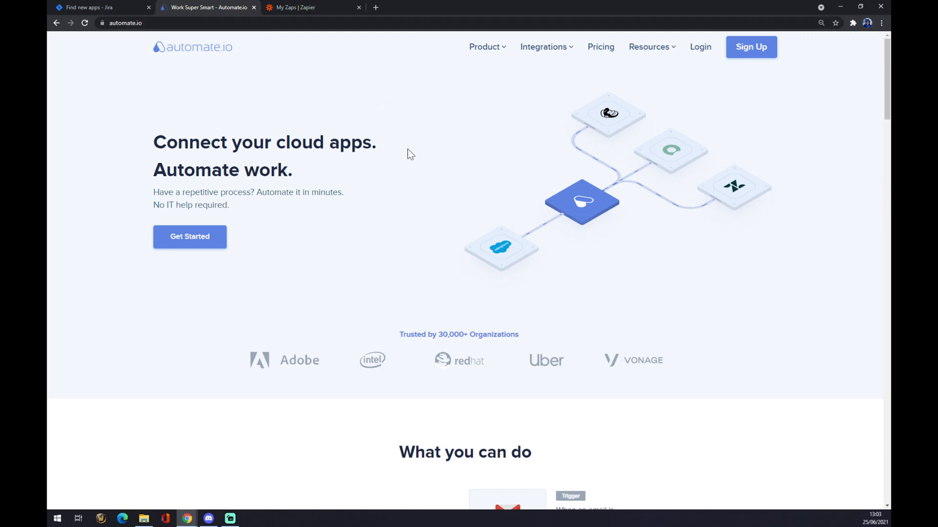
click(543, 47)
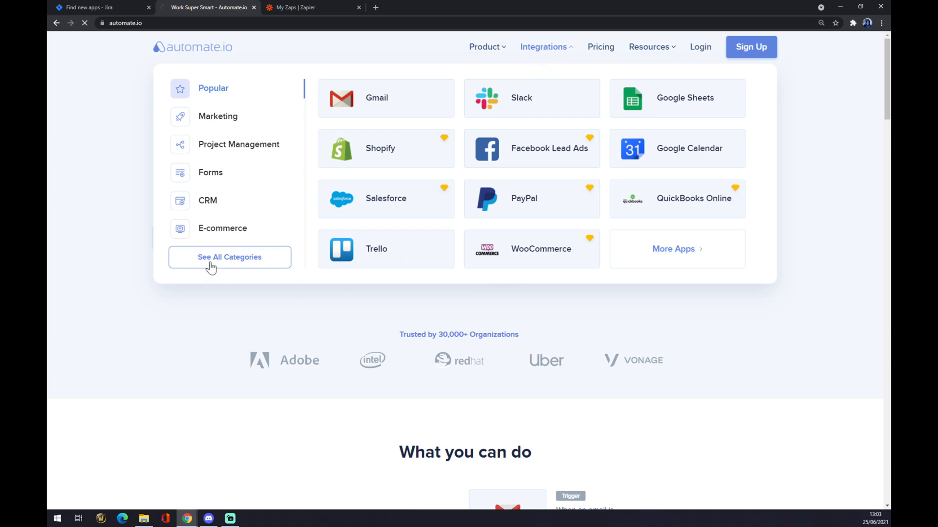
click(229, 257)
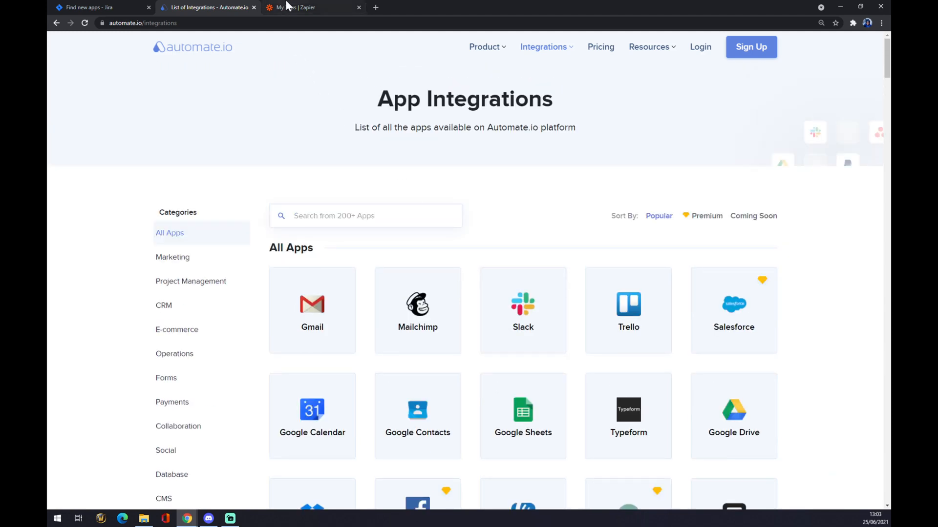
click(310, 7)
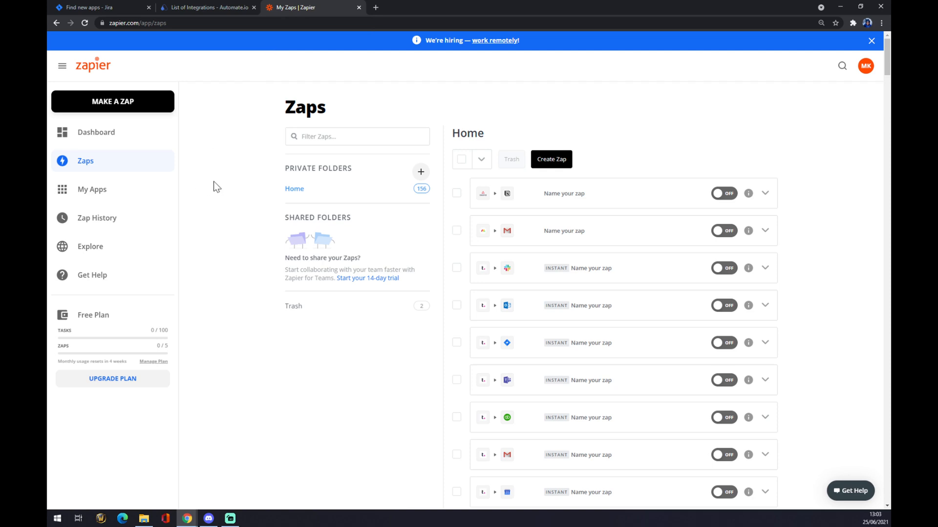
mouse_move(222, 188)
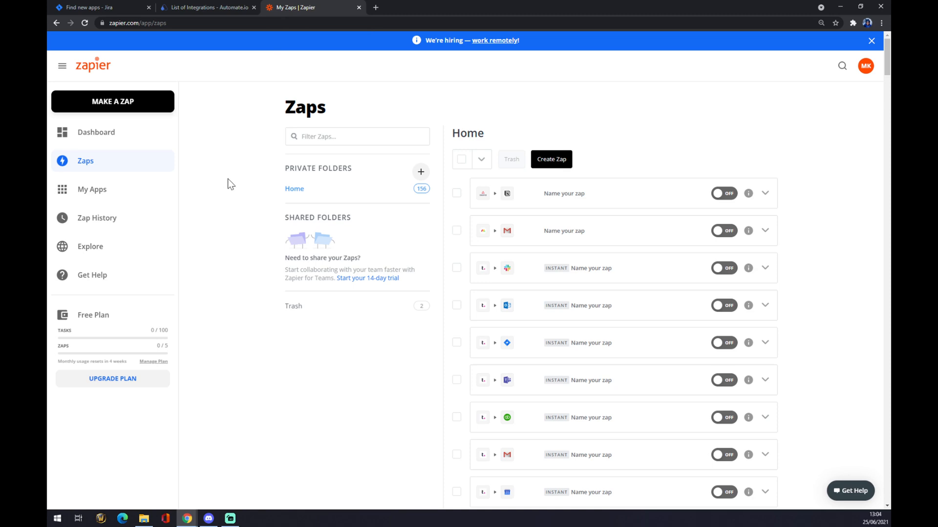
mouse_move(553, 74)
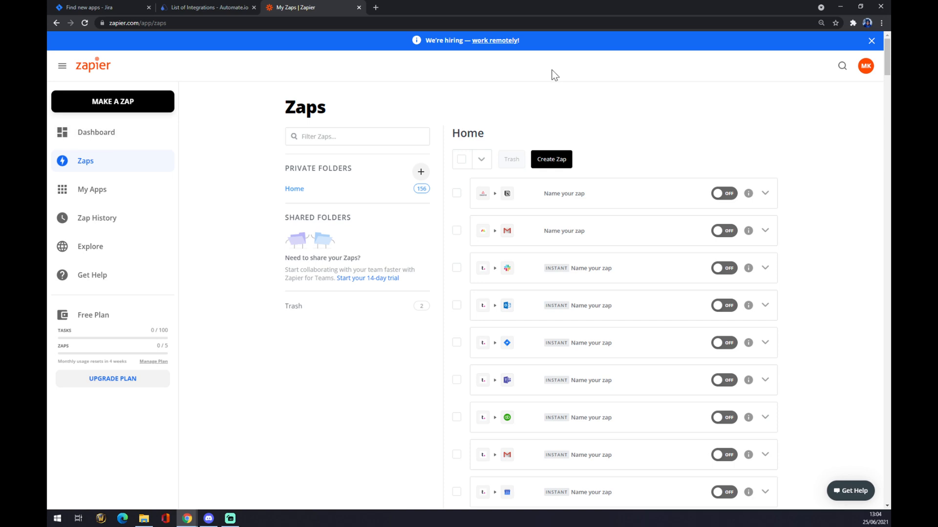
mouse_move(184, 137)
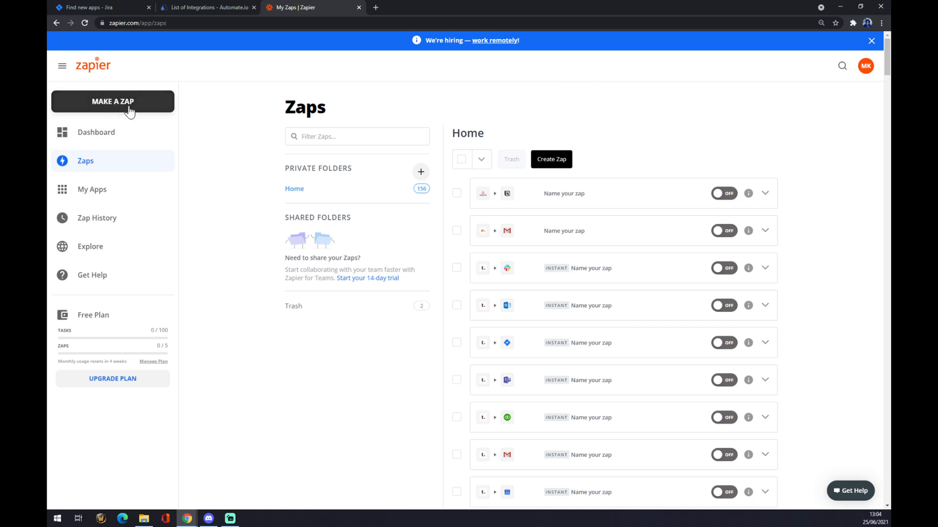
mouse_move(126, 113)
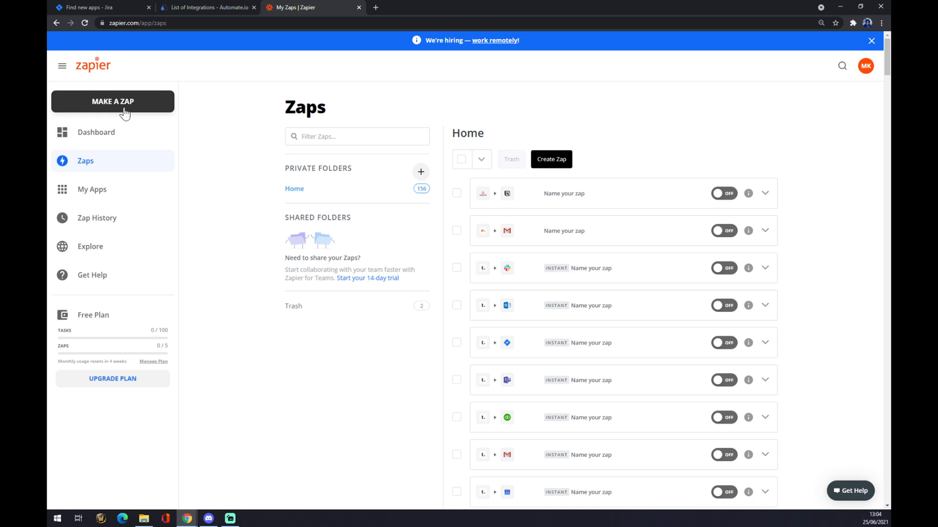
mouse_move(135, 113)
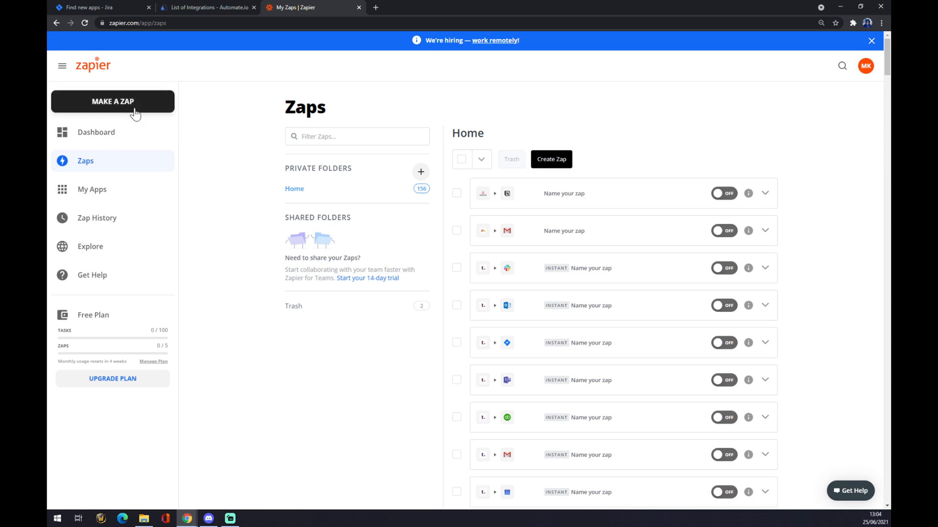
Start a new zap with MAKE A ZAP.
click(113, 101)
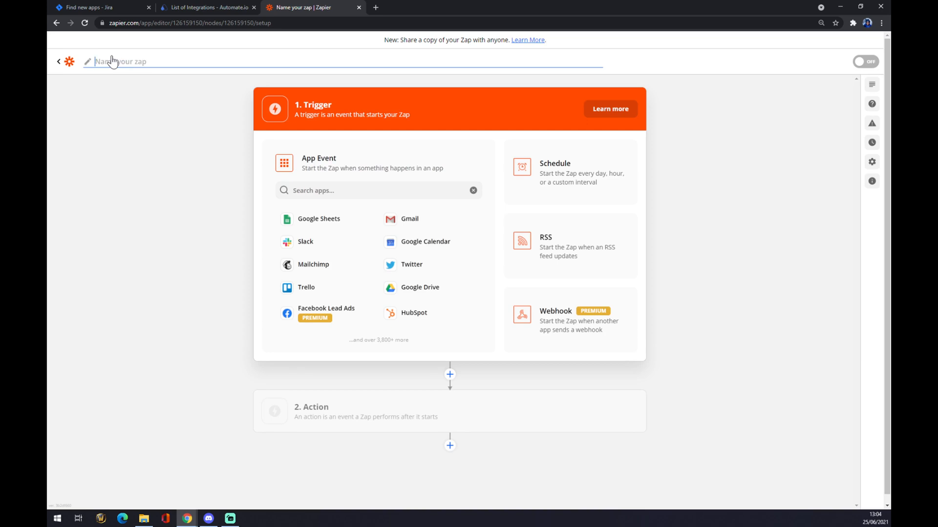
Name the zap 'Jira to Whatever' and move to the trigger app search.
text(Jira to Whatever)
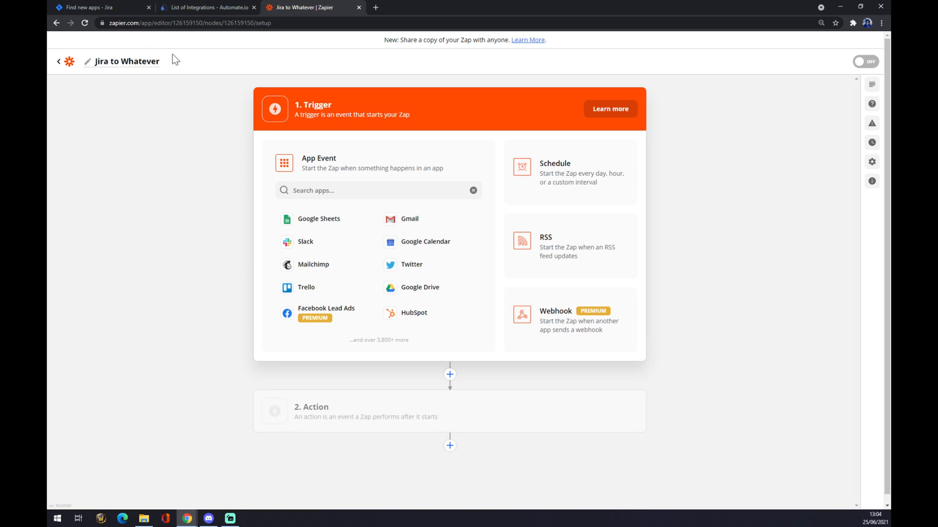
mouse_move(359, 220)
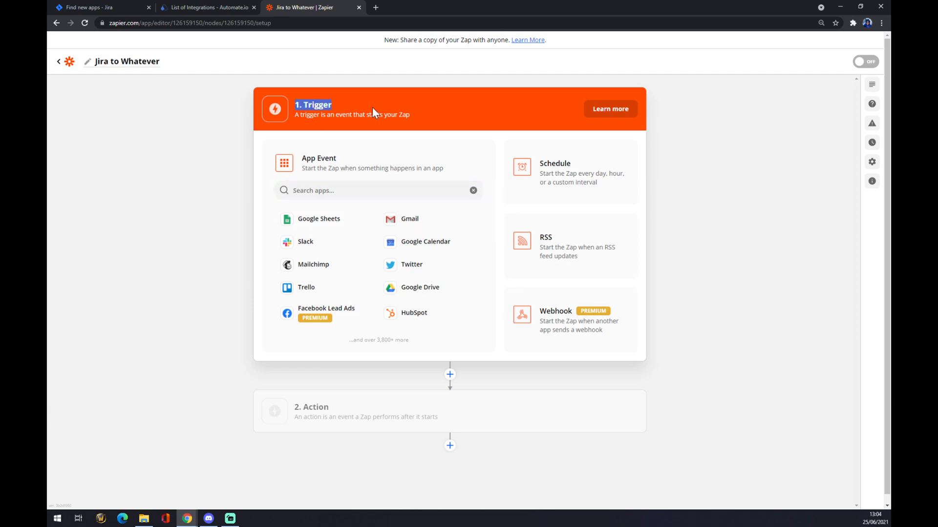
click(379, 190)
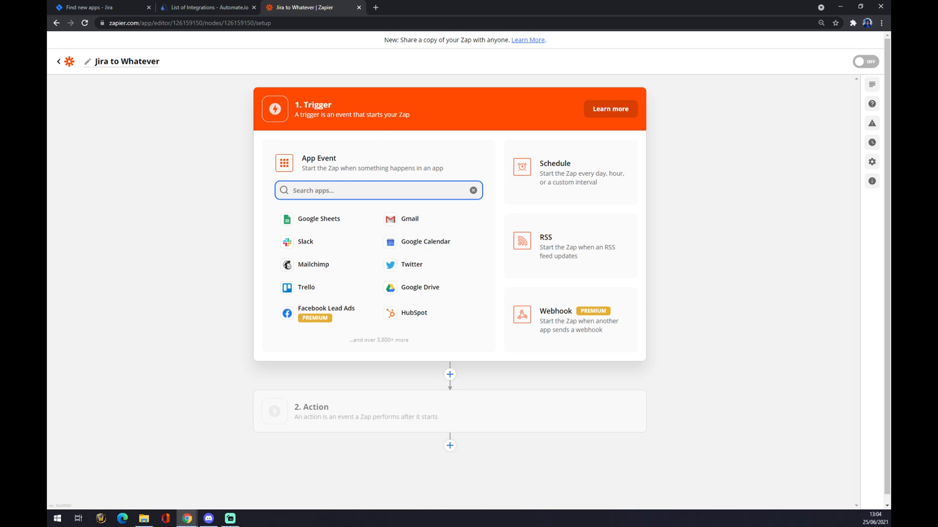
Choose Jira Software Cloud as trigger app with the New Issue event.
text(Jira)
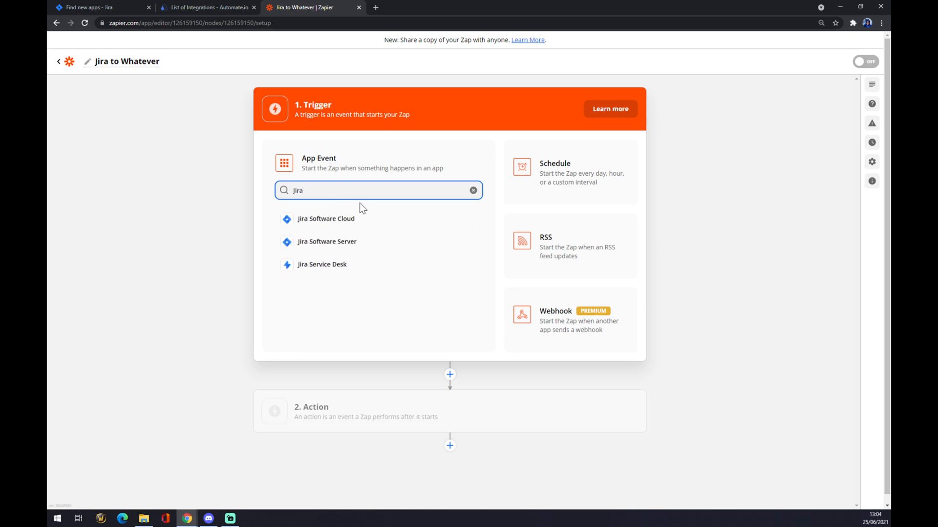
click(326, 218)
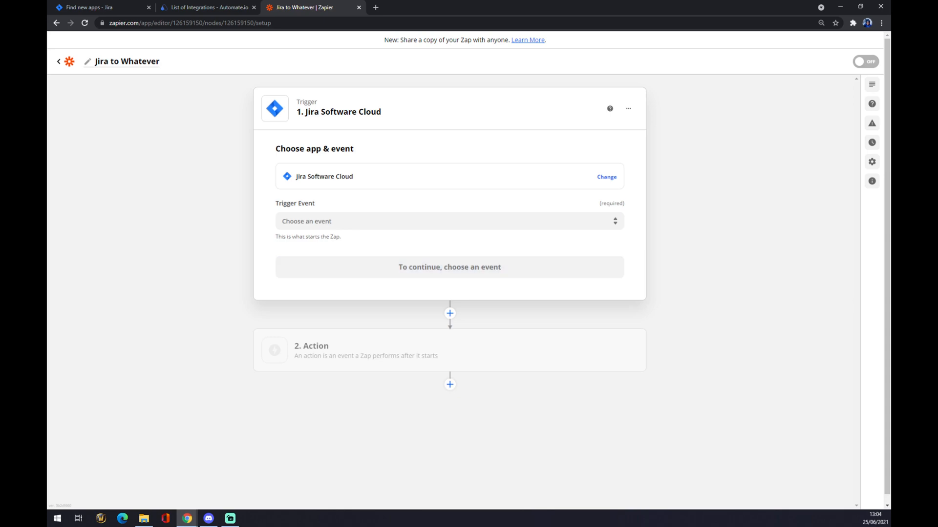
click(449, 222)
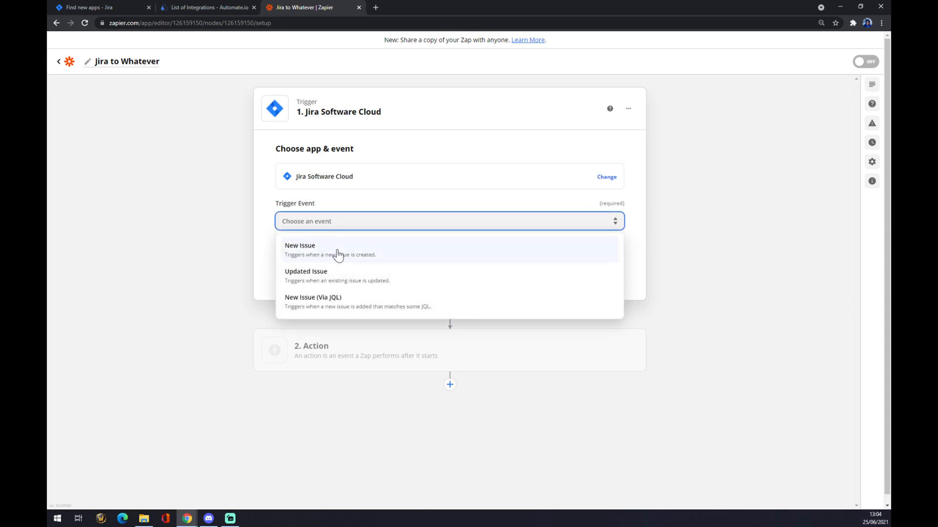
click(299, 249)
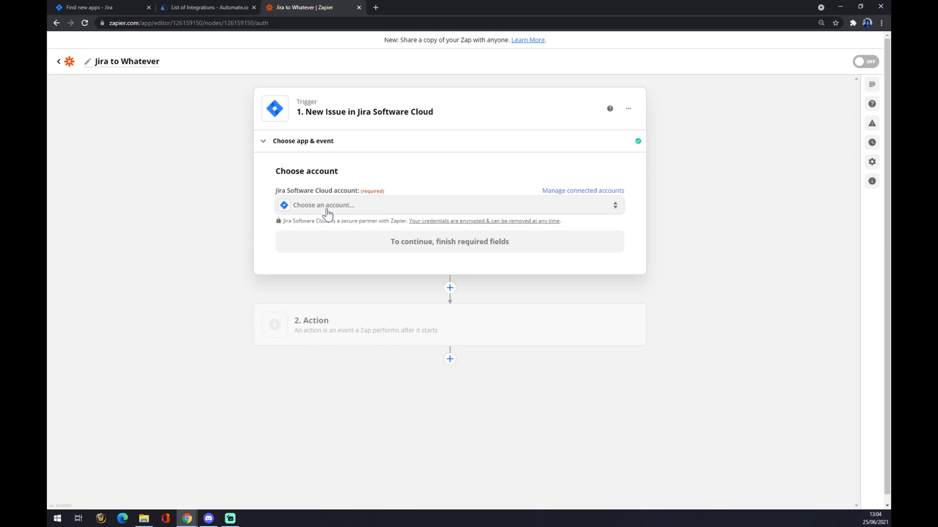
Use the existing connected Jira account and continue to trigger setup.
click(448, 206)
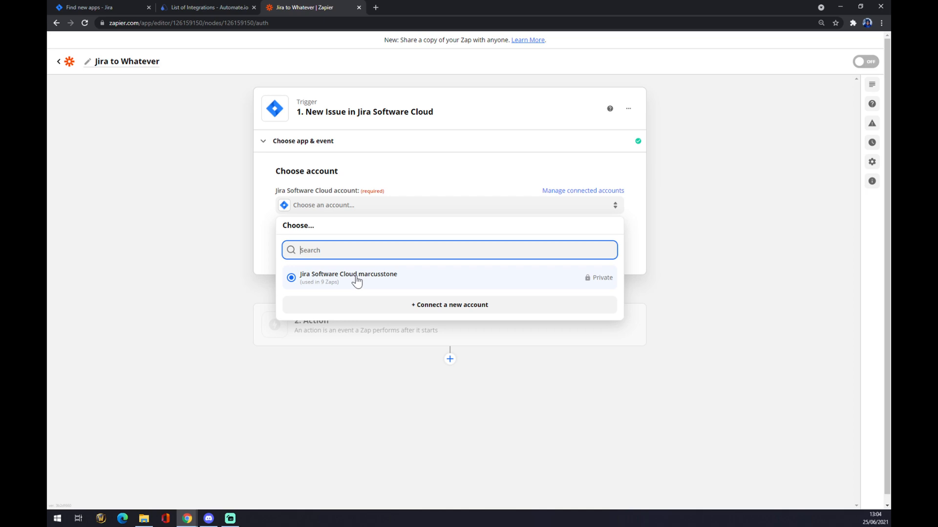
click(348, 276)
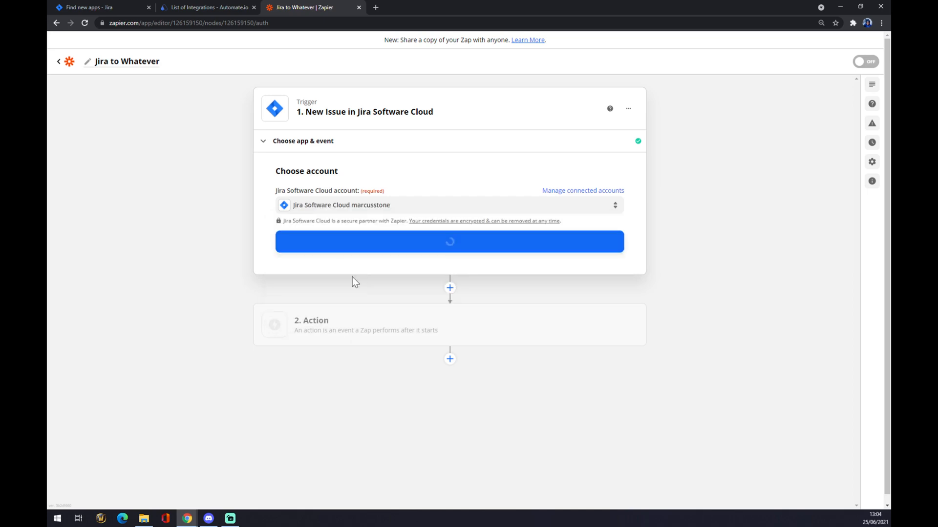
click(89, 7)
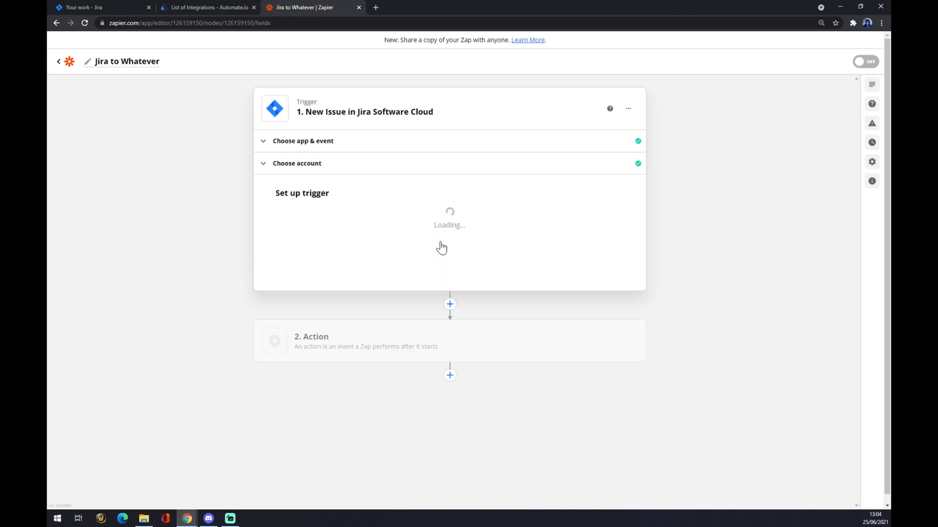
Check the project name in Jira for the Project field, then move on to the action step.
click(447, 225)
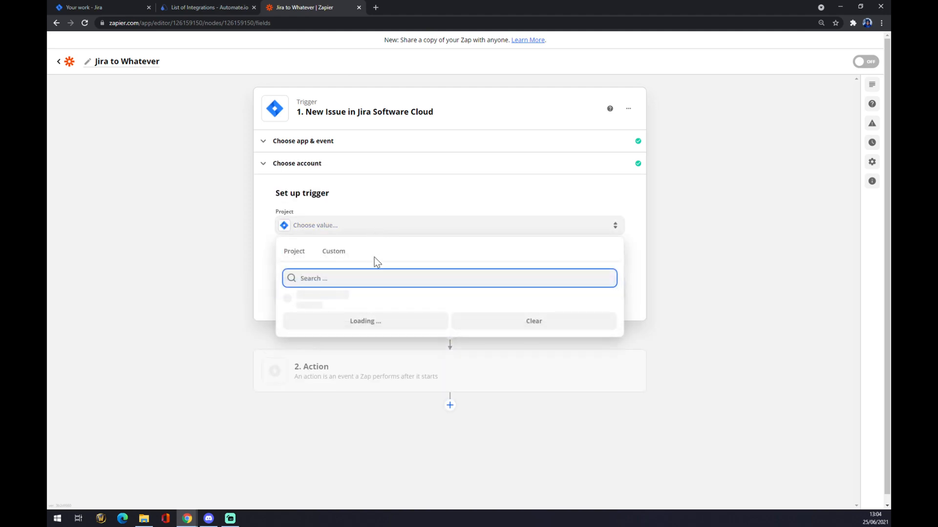
click(90, 7)
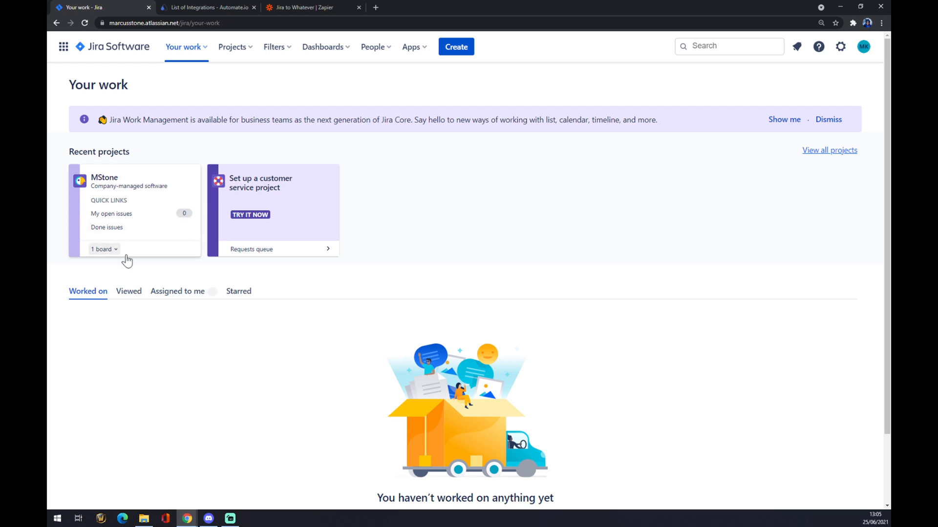
click(305, 7)
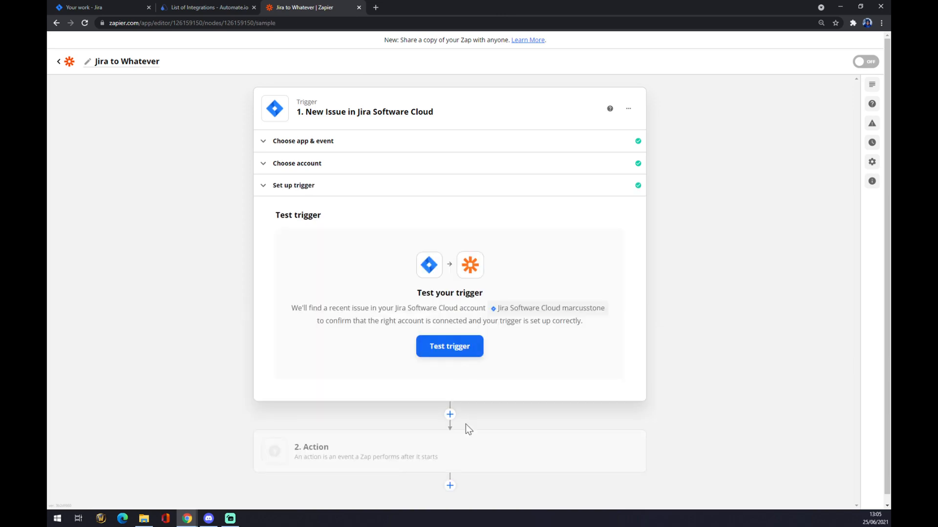
click(449, 451)
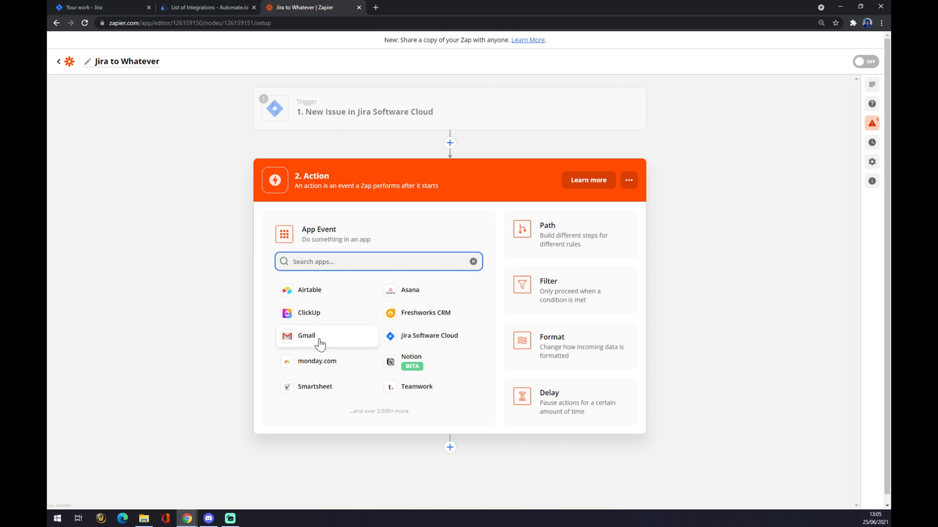
Set the action to Smartsheet's Create Workspace event and continue.
click(377, 262)
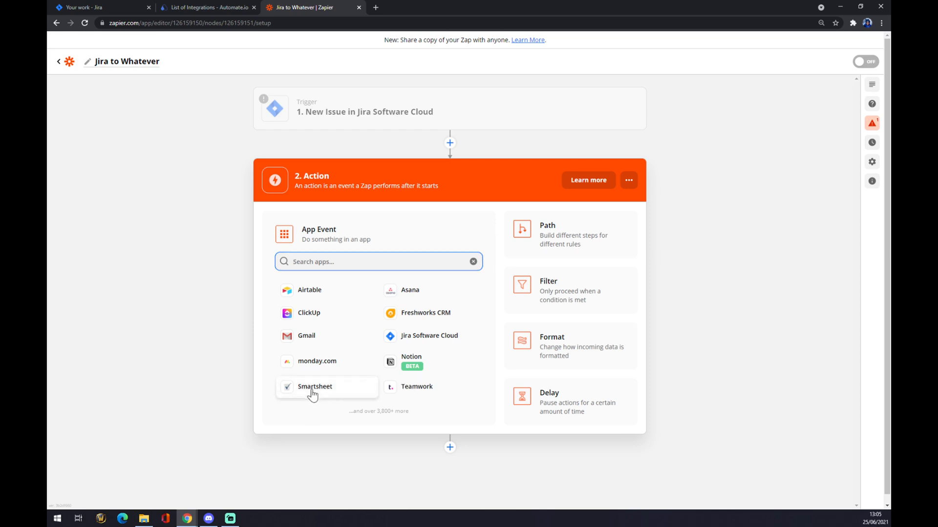
click(315, 387)
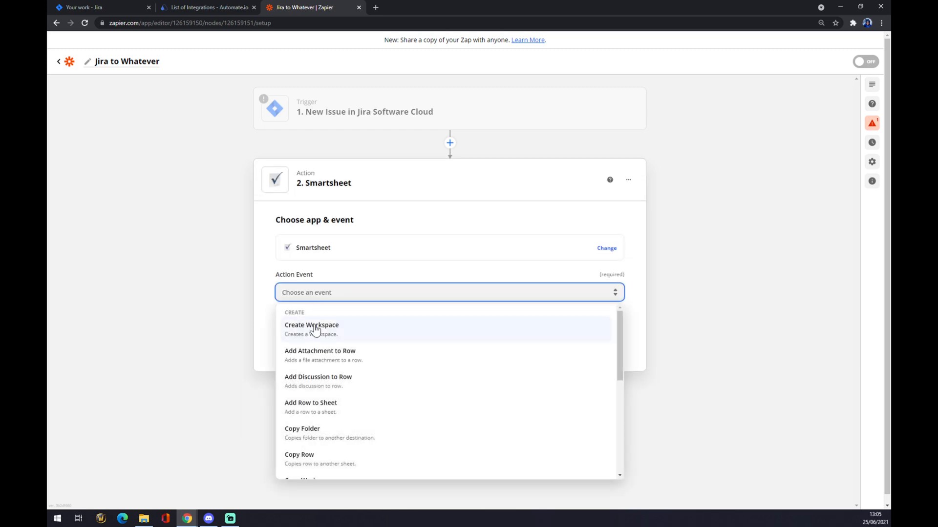
click(311, 324)
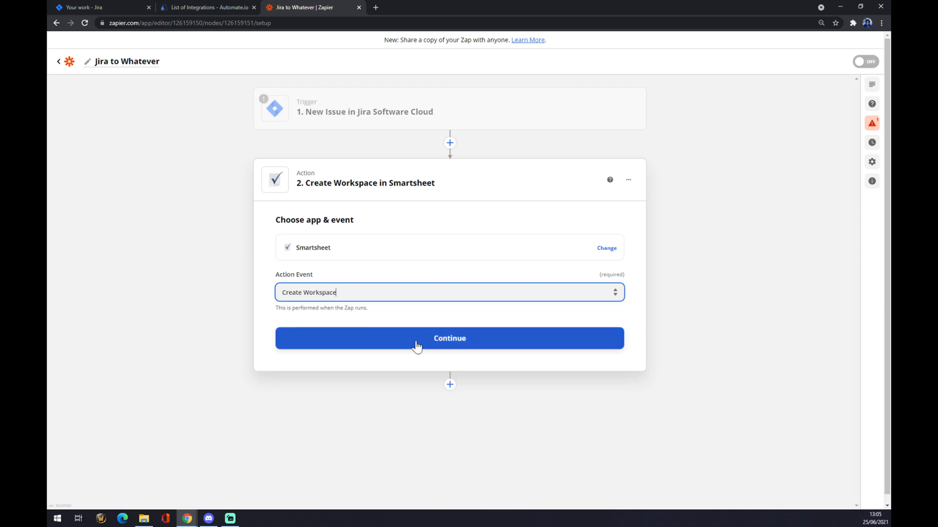
click(449, 338)
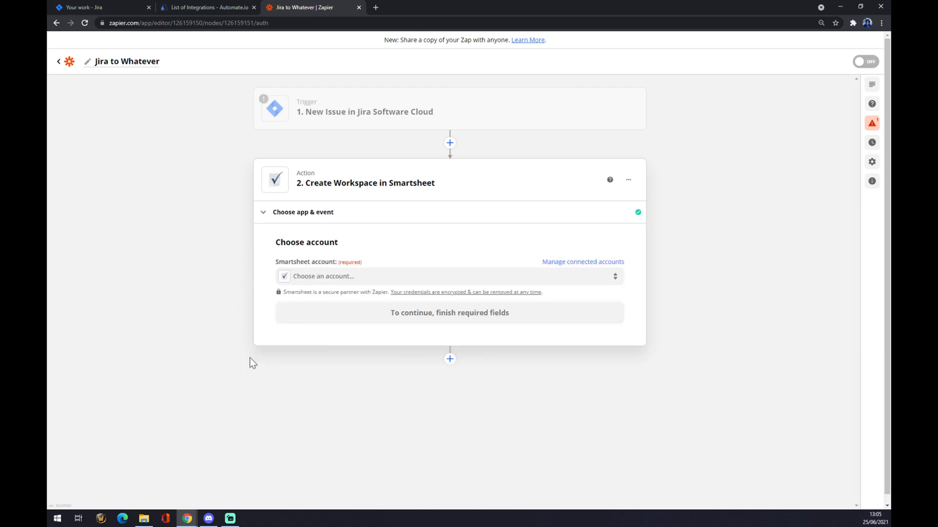
mouse_move(226, 301)
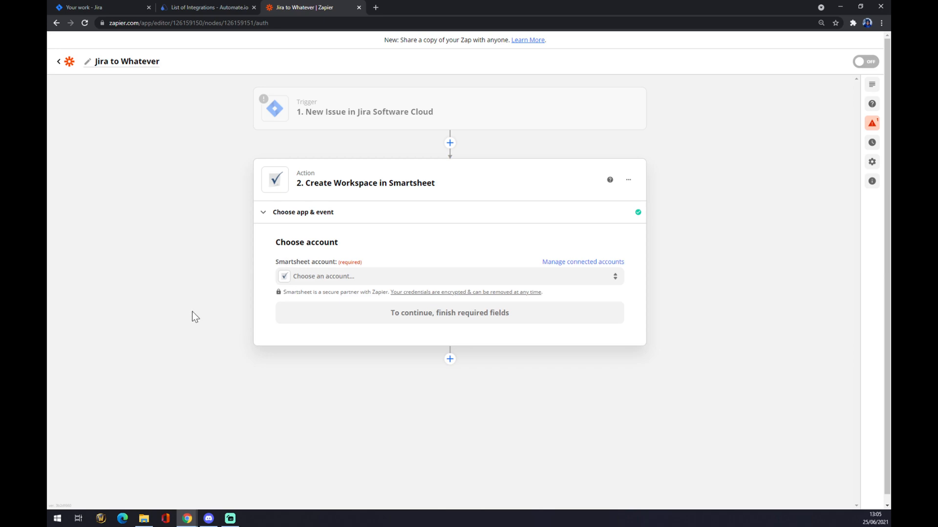
mouse_move(199, 337)
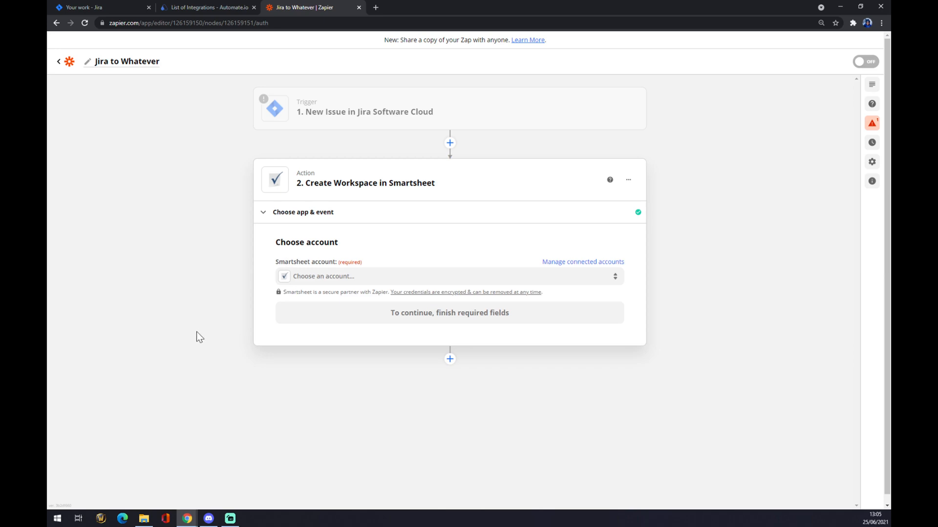
mouse_move(222, 447)
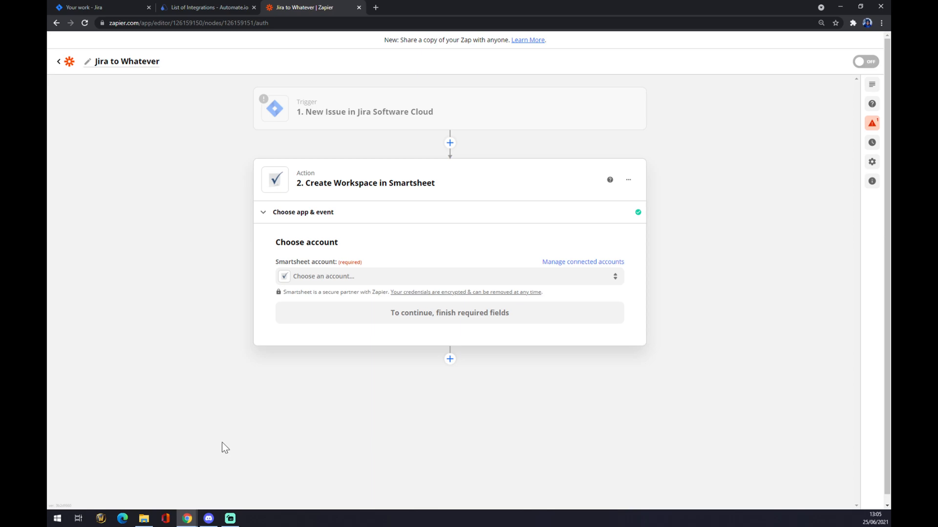